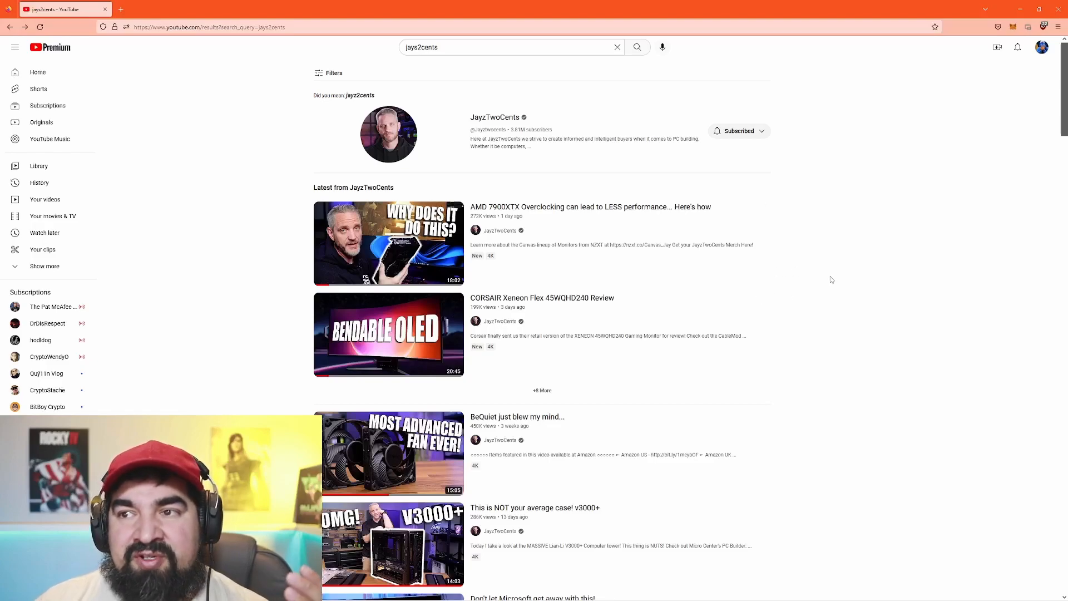
mouse_move(852, 293)
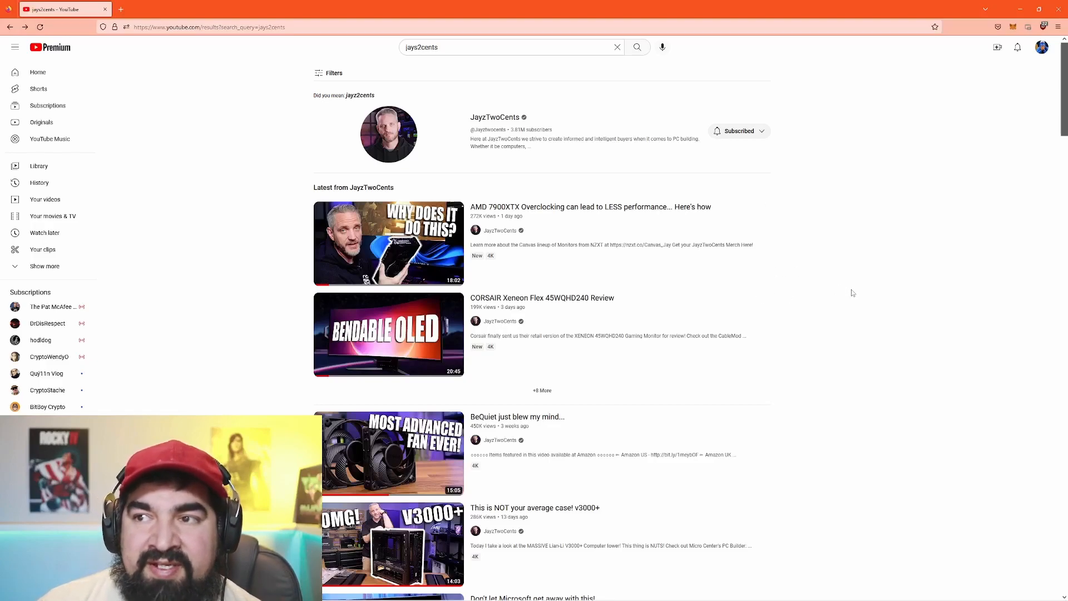
mouse_move(841, 294)
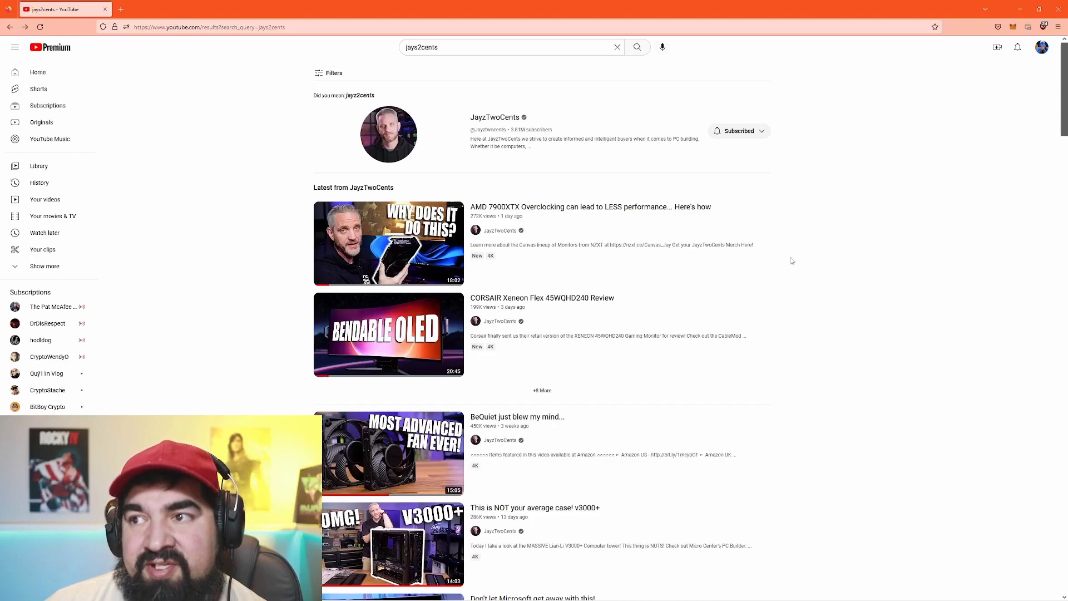
mouse_move(789, 260)
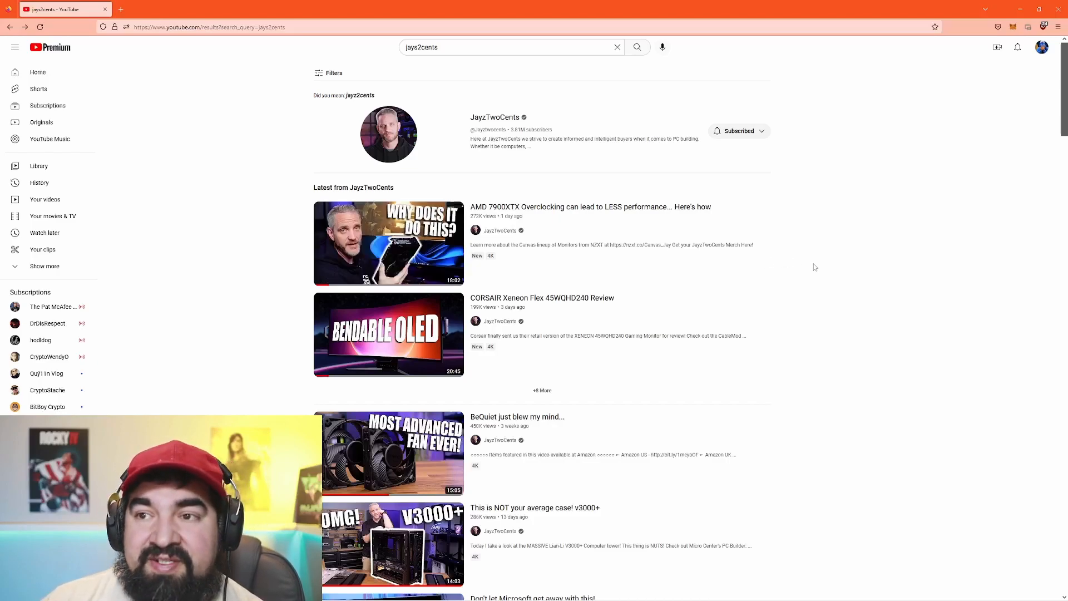
mouse_move(803, 269)
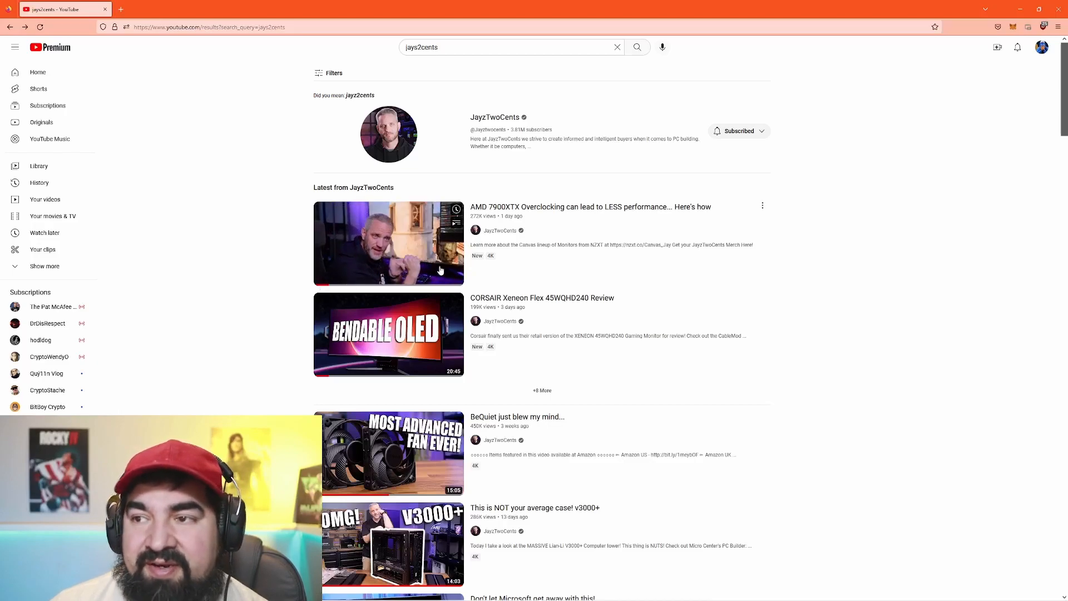
Play the JayzTwoCents AMD 7900XTX overclocking result and browse its comments, expanding the second long one
click(388, 244)
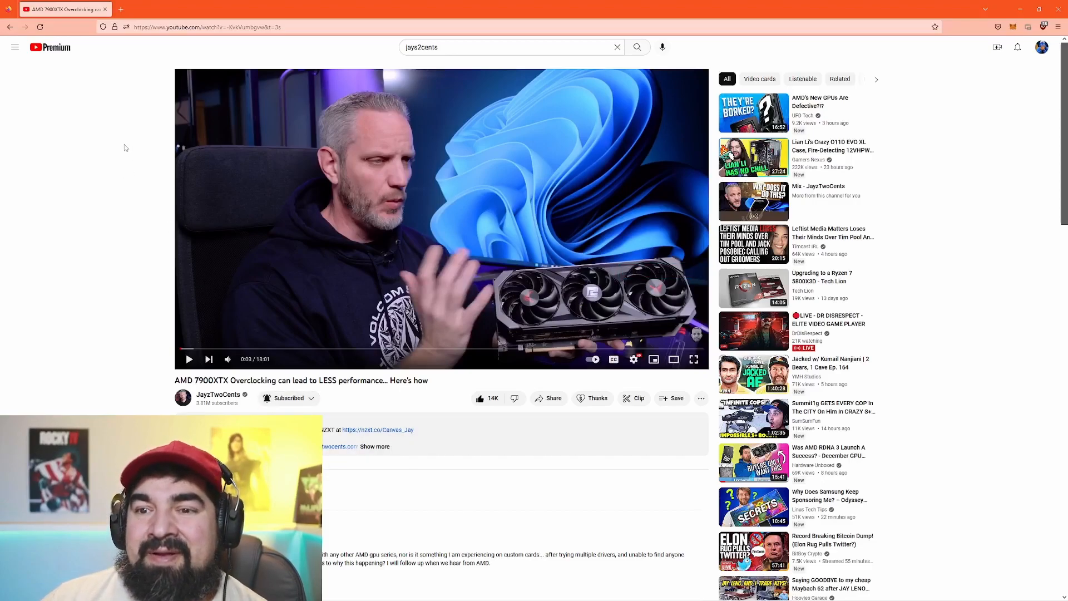
scroll(down, 3)
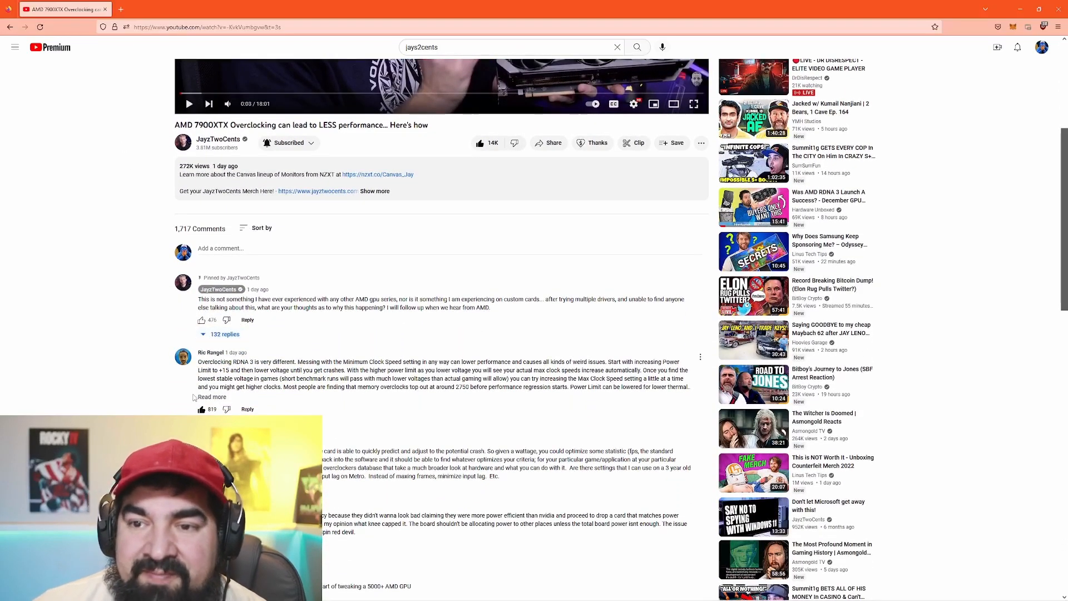
click(211, 396)
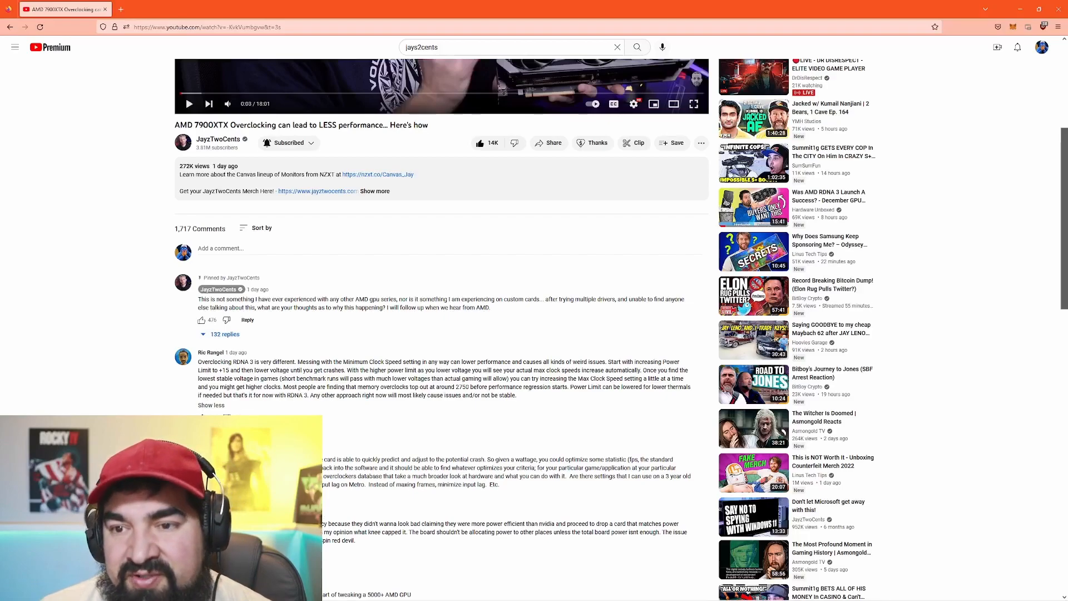
scroll(down, 3)
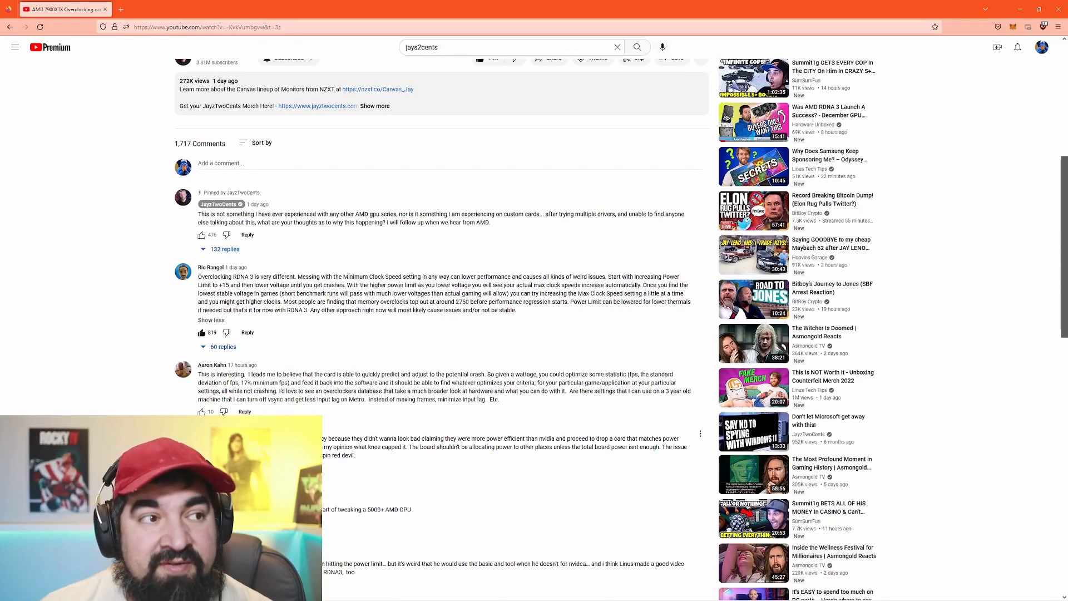
scroll(down, 3)
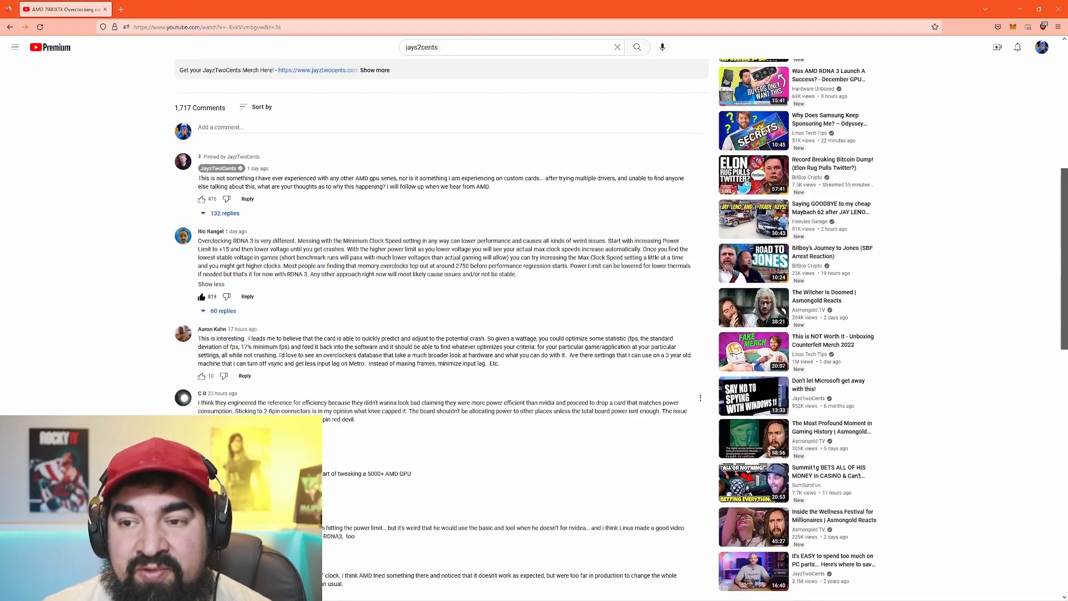
scroll(down, 3)
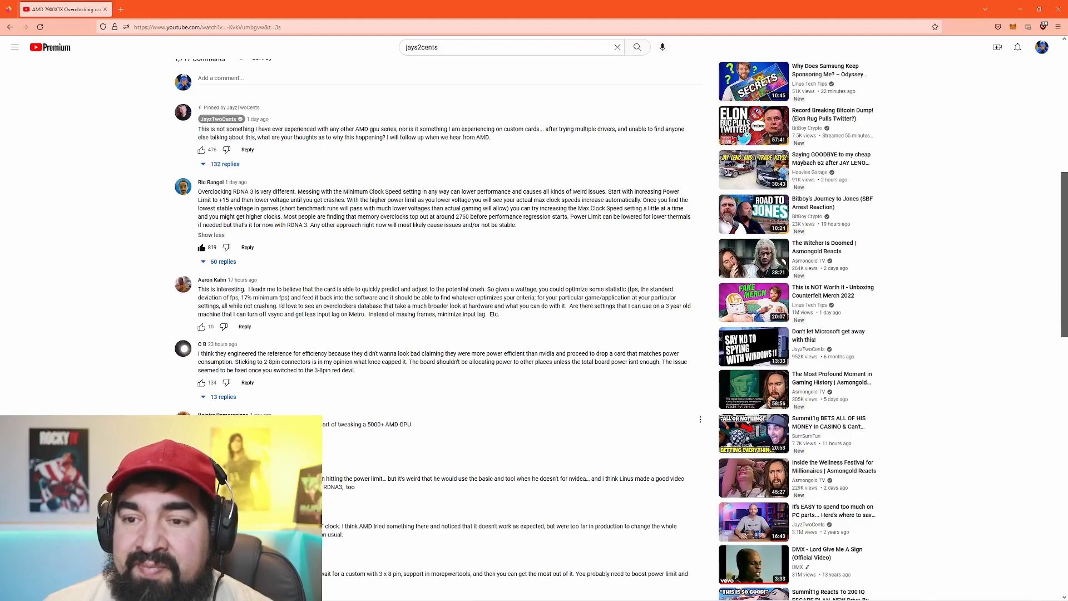
scroll(up, 3)
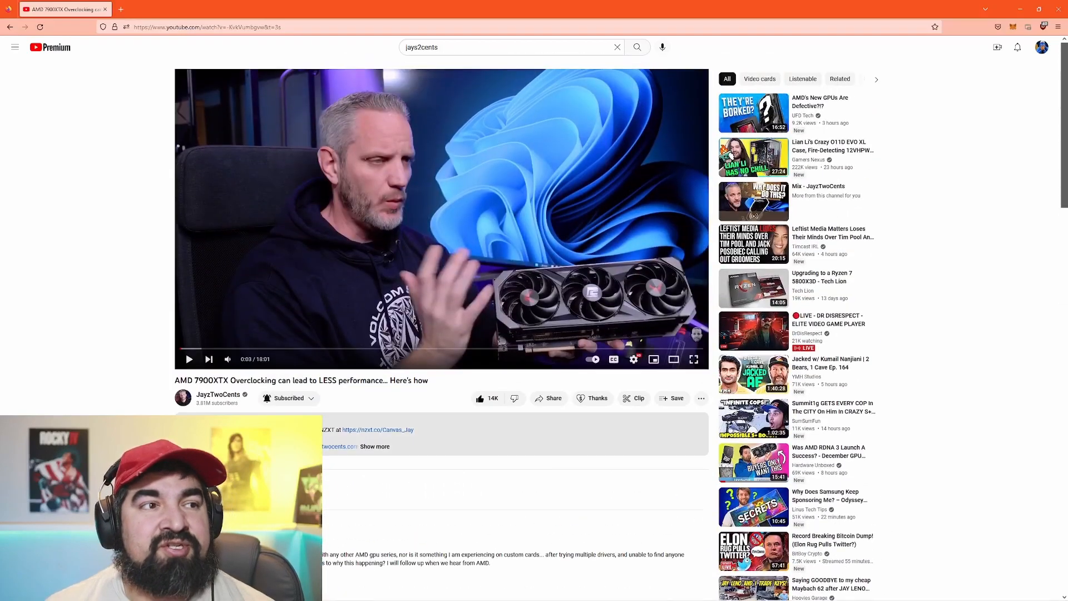